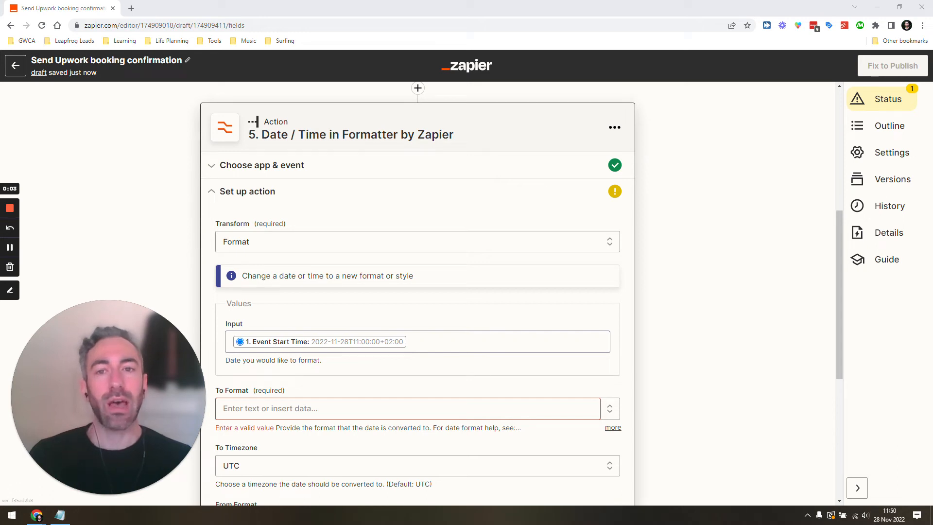
mouse_move(516, 159)
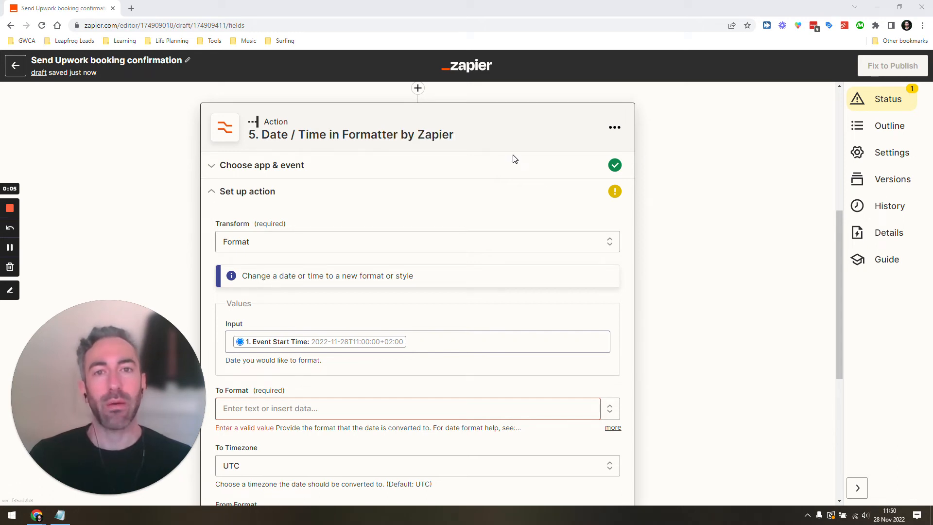
Step: Reveal the preset date patterns offered for step 5's To Format field
scroll("down", 3)
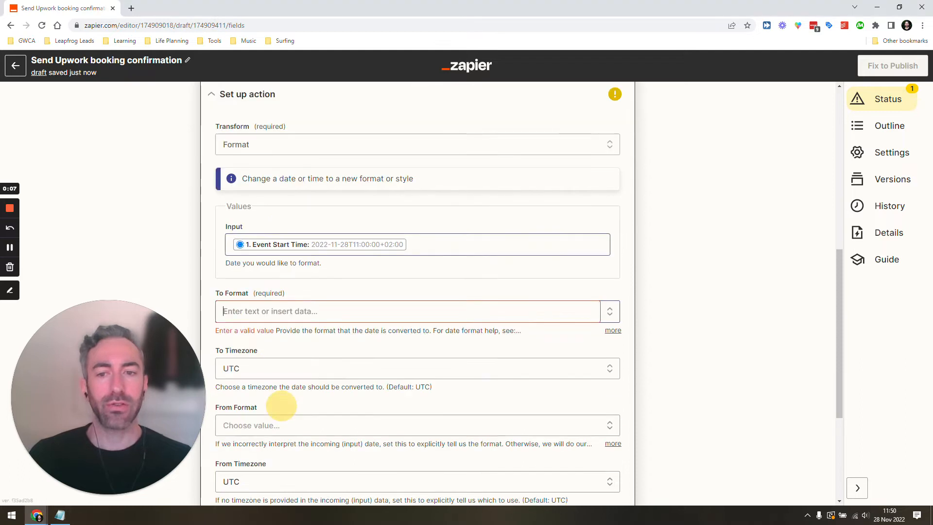
left_click(395, 311)
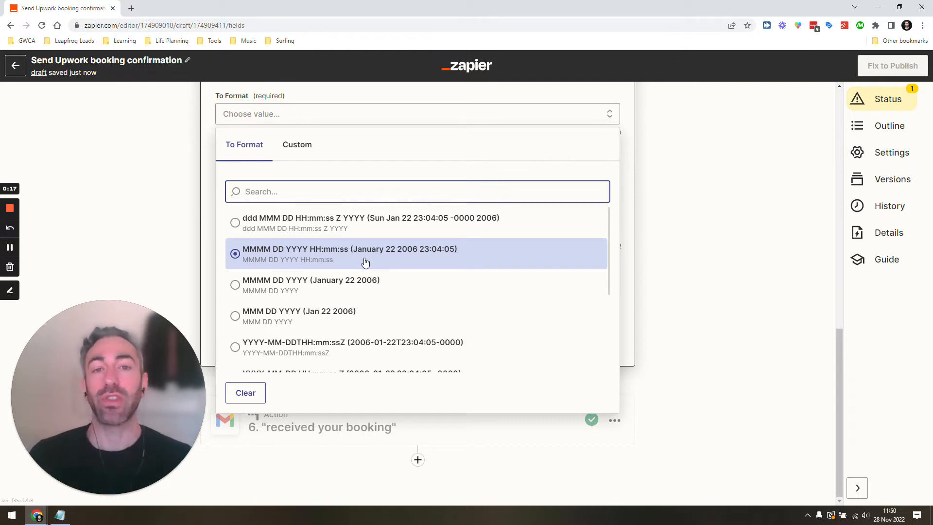
mouse_move(373, 256)
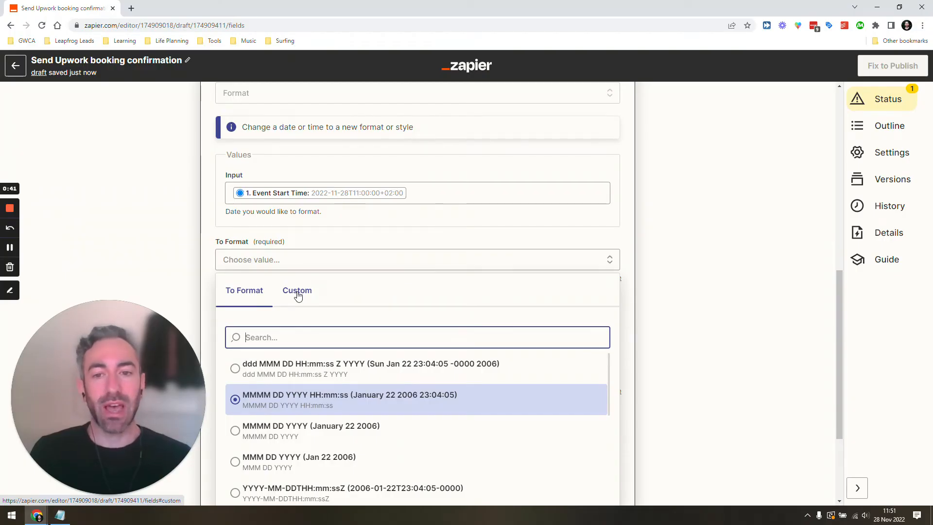
Step: Switch To Format to the Custom source listing earlier steps' data
left_click(298, 292)
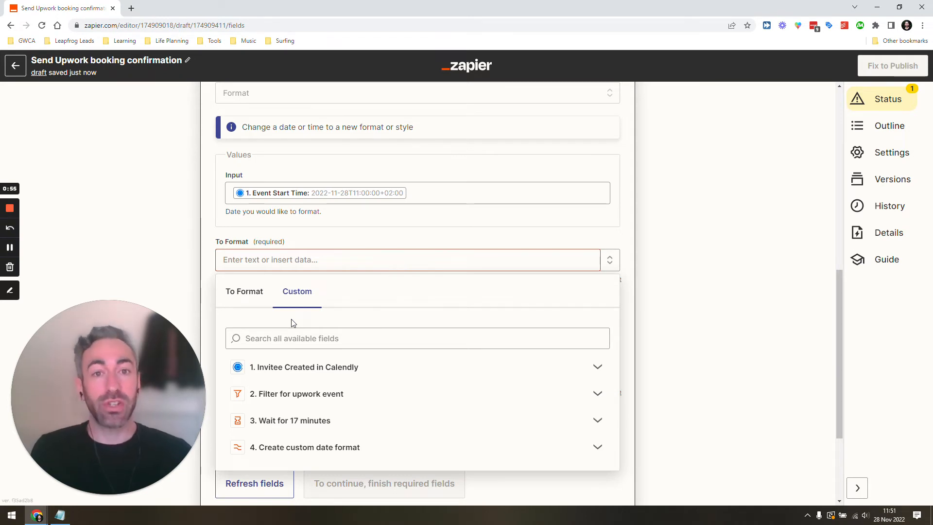
mouse_move(358, 211)
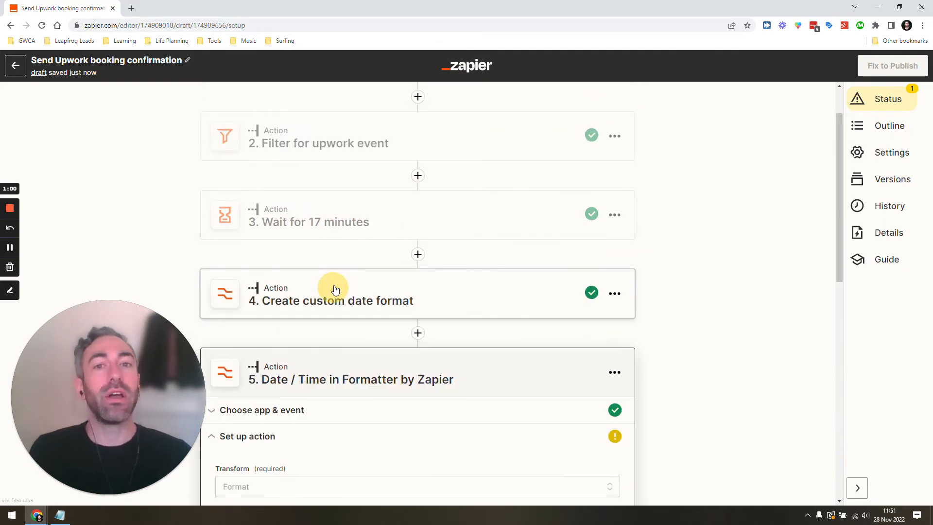
Step: Confirm step 4's Pick from list input holds the pattern ddd, DD MMMM YYYY and continue
left_click(335, 290)
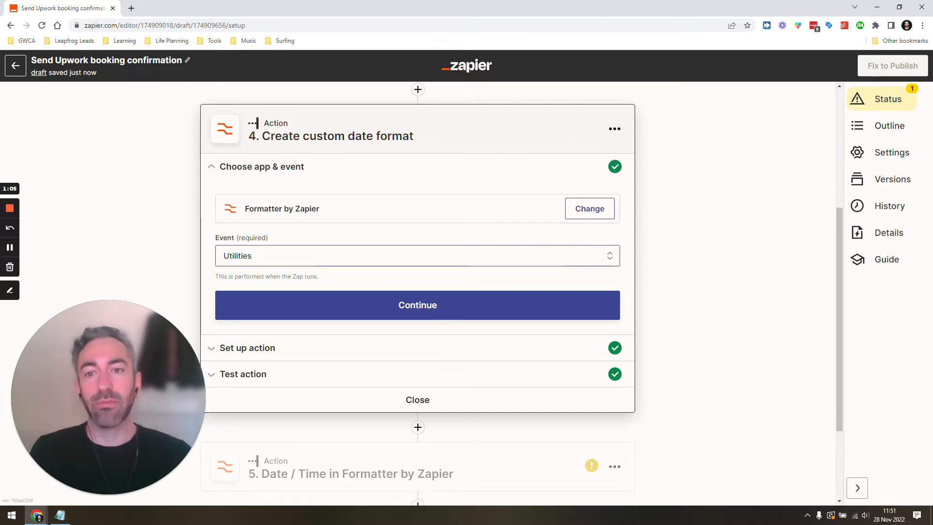
left_click(418, 304)
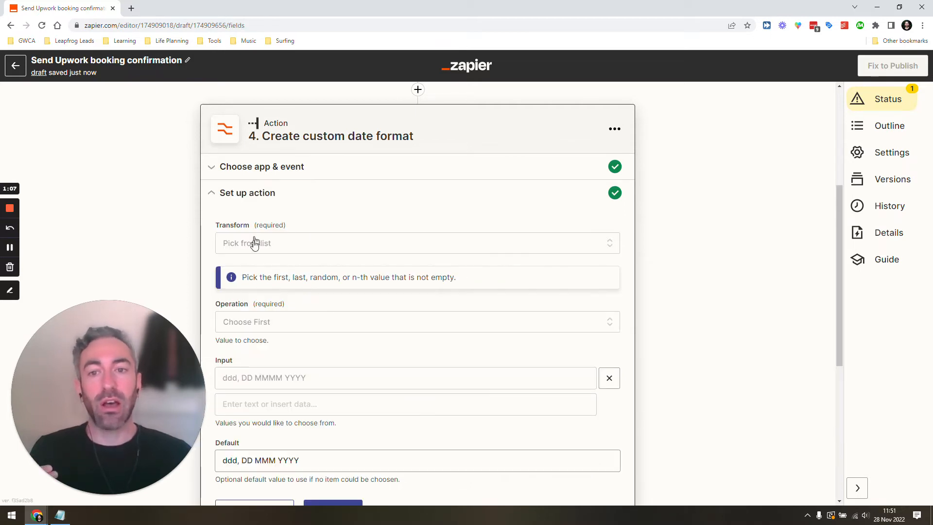
scroll("down", 3)
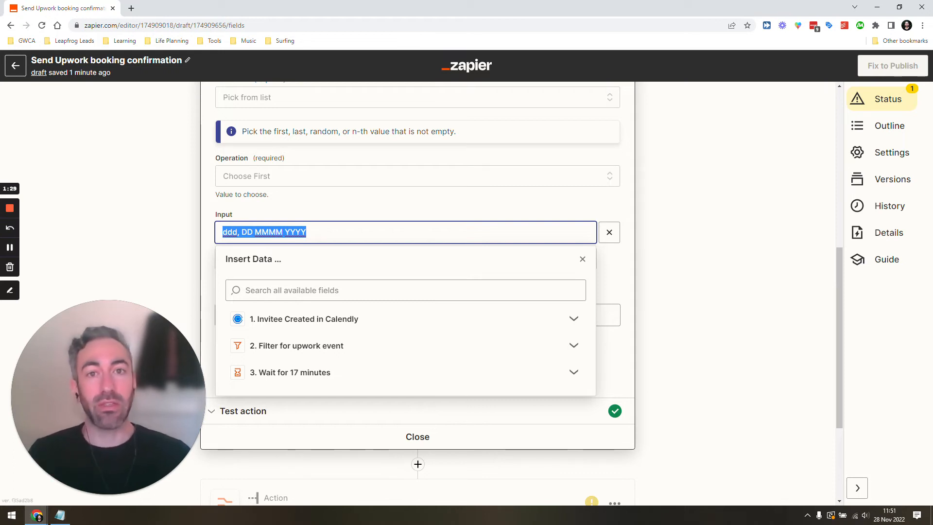
left_click(424, 208)
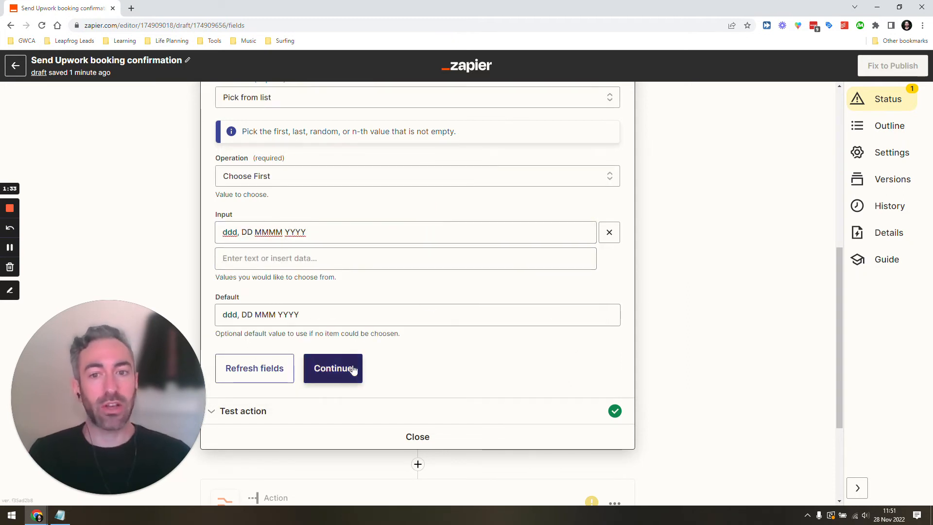
left_click(332, 367)
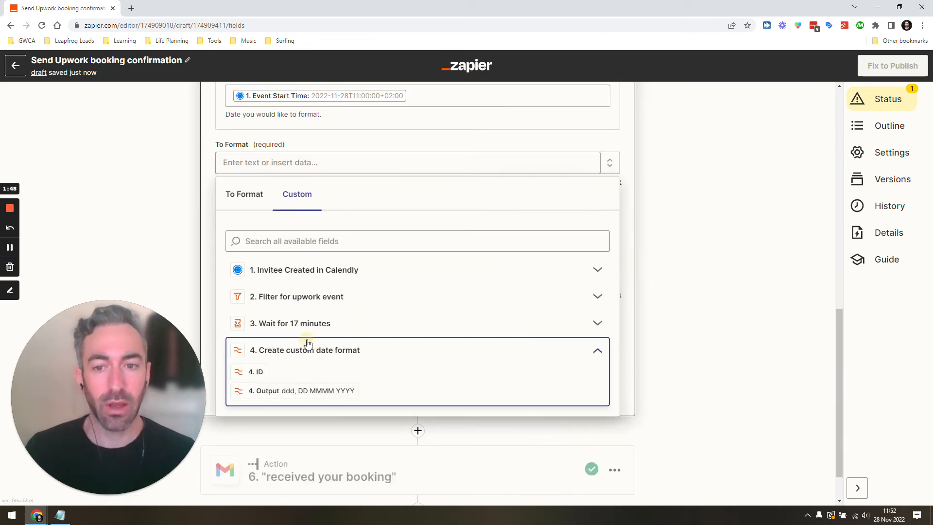
Step: Use step 4's Output as step 5's To Format, giving test result Mon, 28 November
left_click(300, 391)
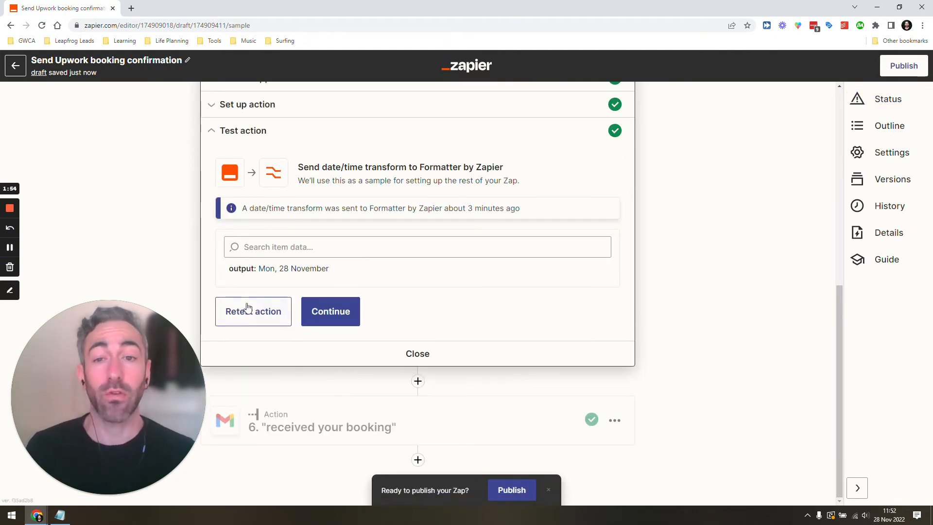
Step: Retest step 5 so the formatter returns Mon, 28 November 2022 with the year
left_click(252, 311)
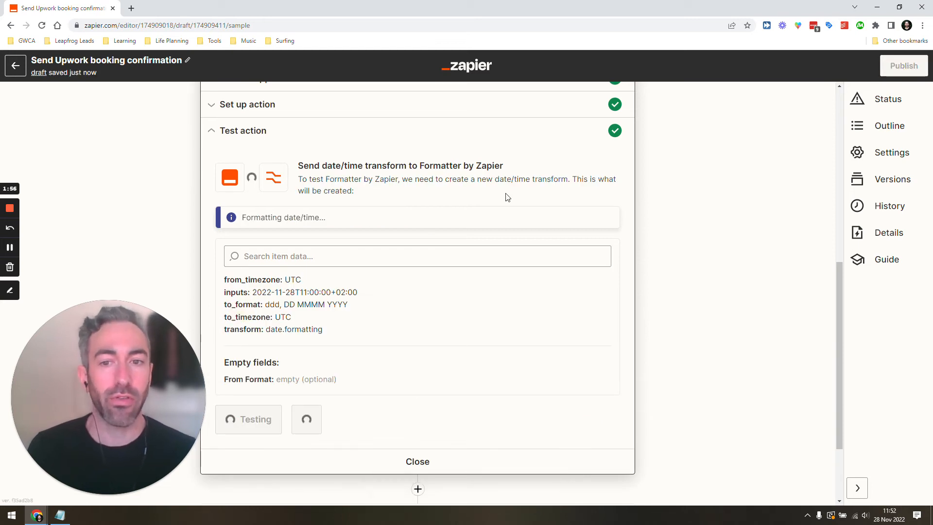
left_click(248, 420)
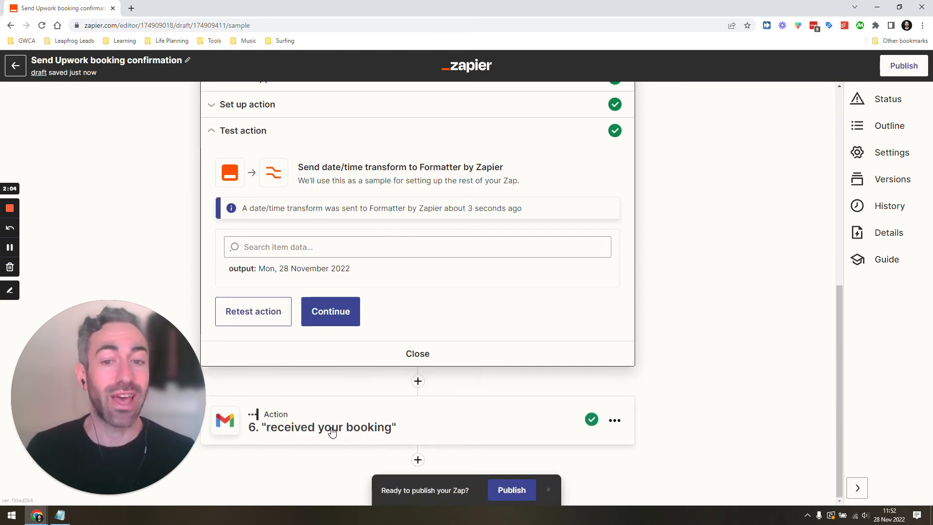
mouse_move(332, 432)
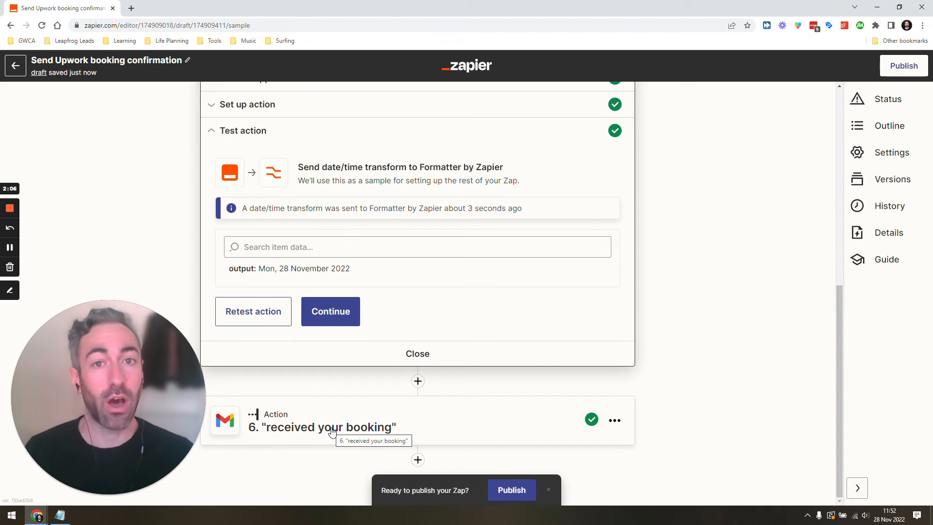